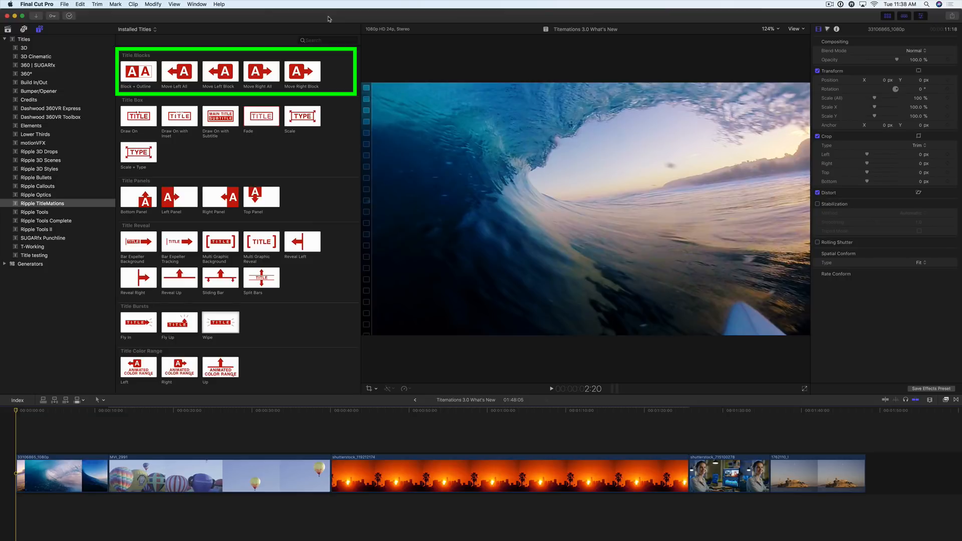
- Add the Block + Outline title from Title Blocks above the opening surfing wave clip
click(178, 70)
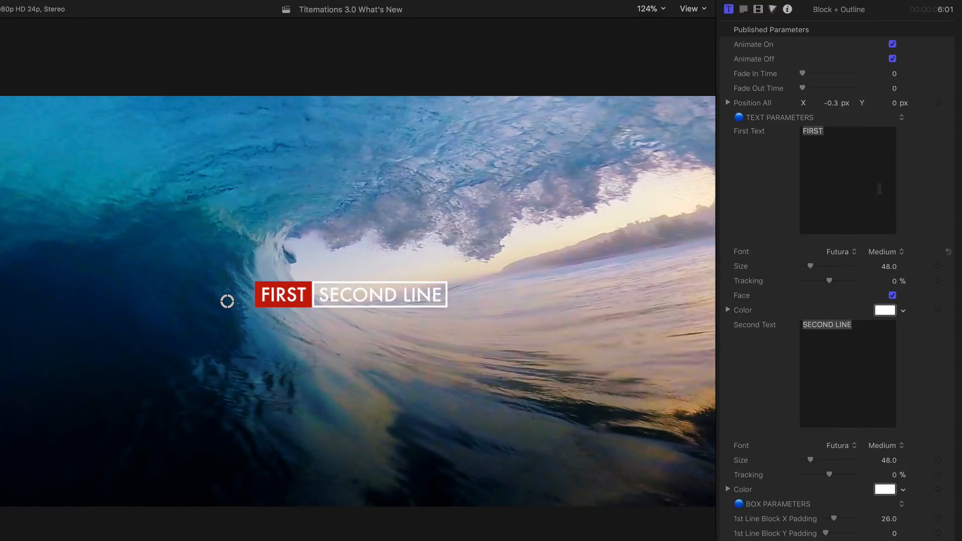
- Replace the title's placeholder lines with WELCOME and TO TITLEMATIONS
text(WELCOME)
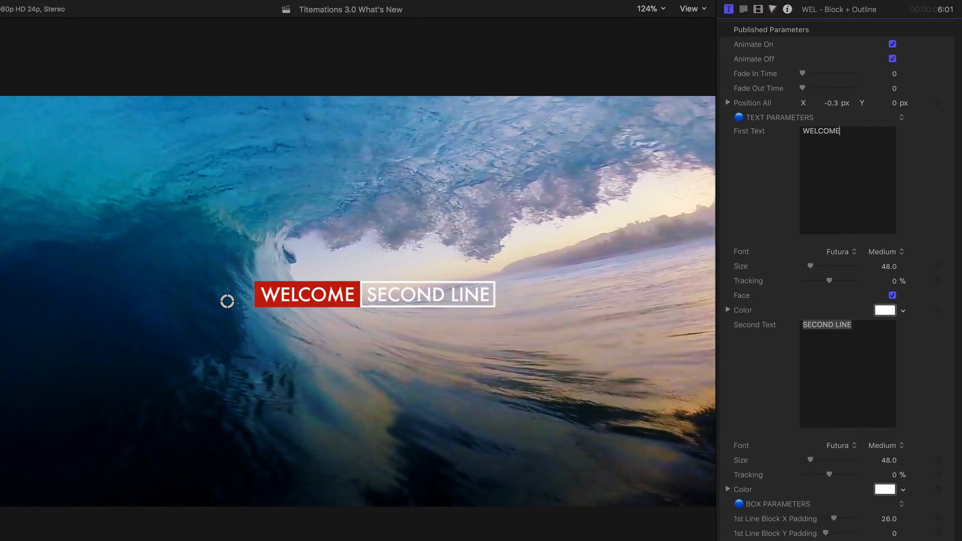
double_click(827, 325)
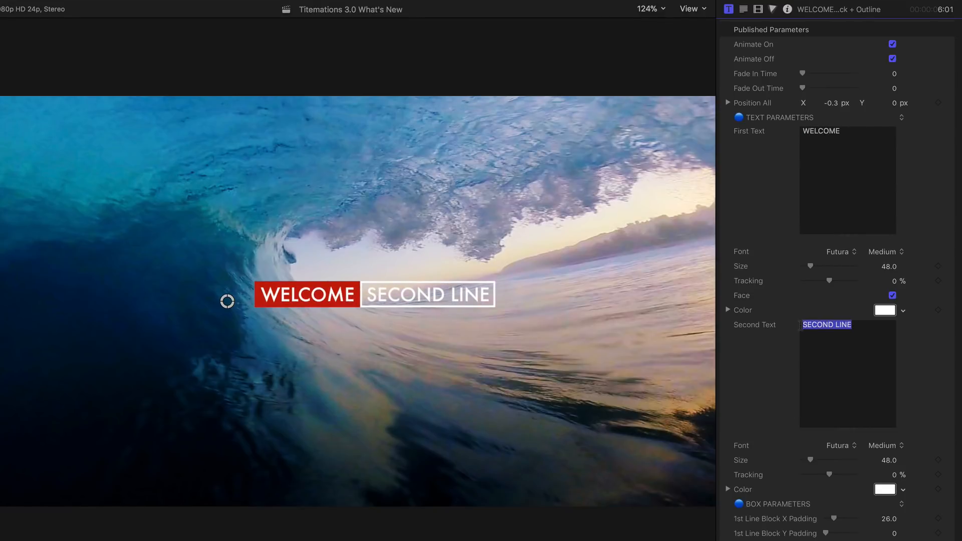
text(TO TITLEMATIONS)
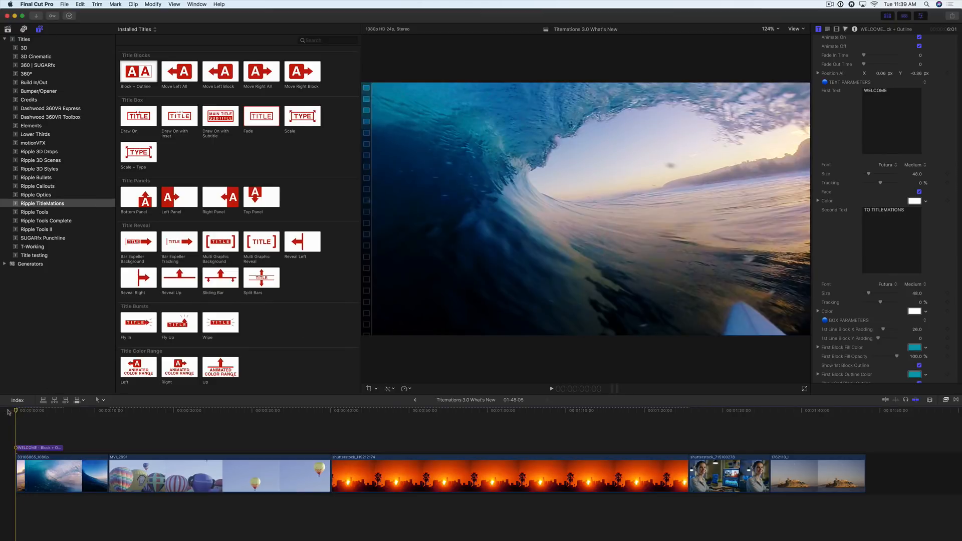
- Add the Draw On with Inset title over the wave clip and browse its Published Parameters
click(551, 388)
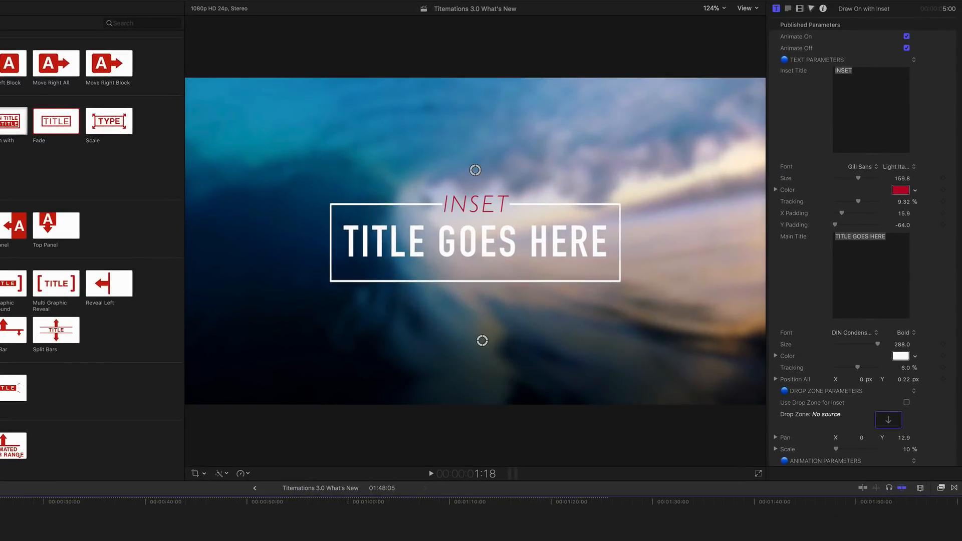
scroll(down, 3)
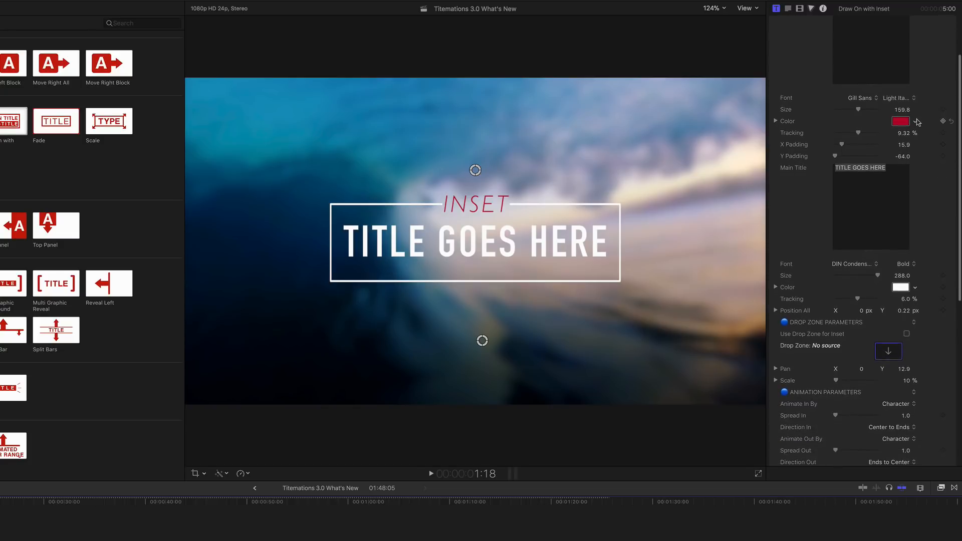
scroll(down, 3)
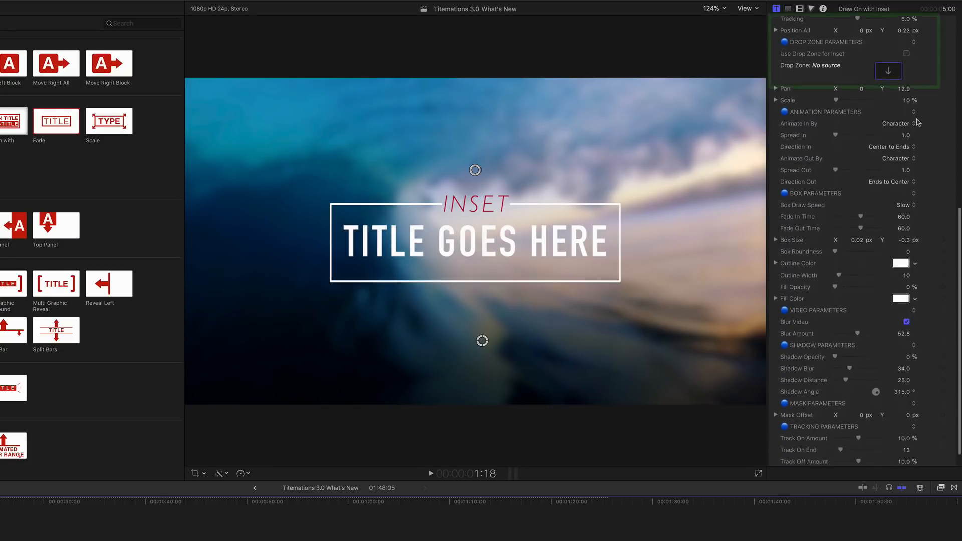
scroll(down, 3)
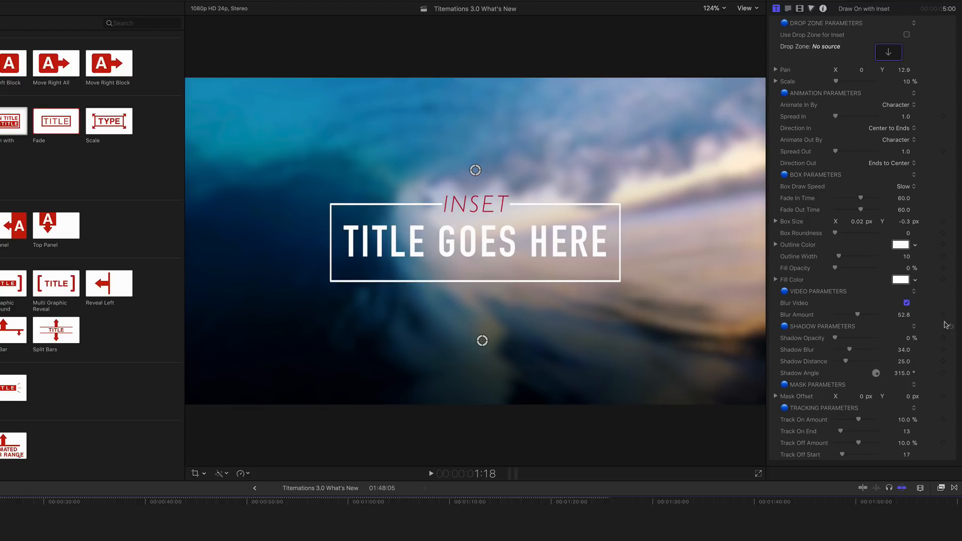
drag(859, 315, 853, 315)
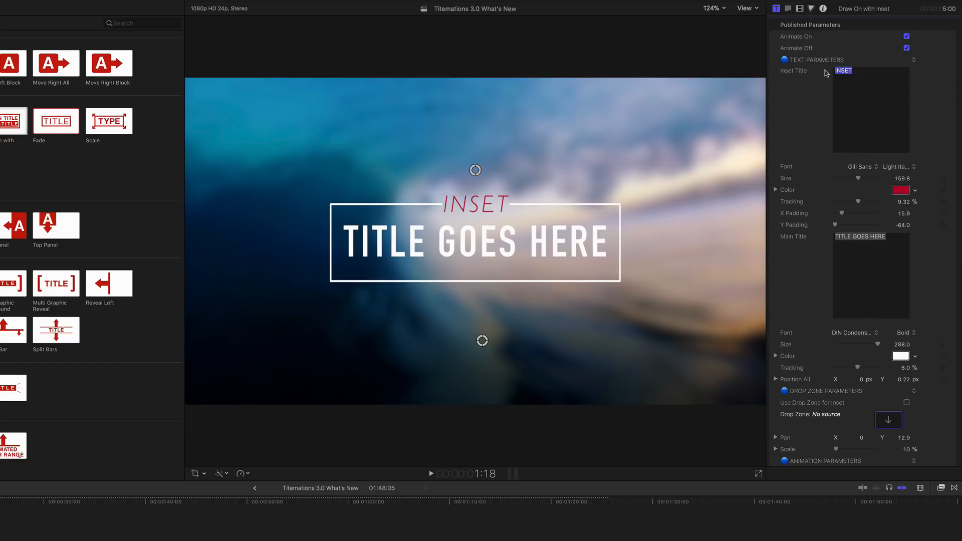
- Enter WELCOME as the inset title and TO TODAY as the main title
text(WELCOME)
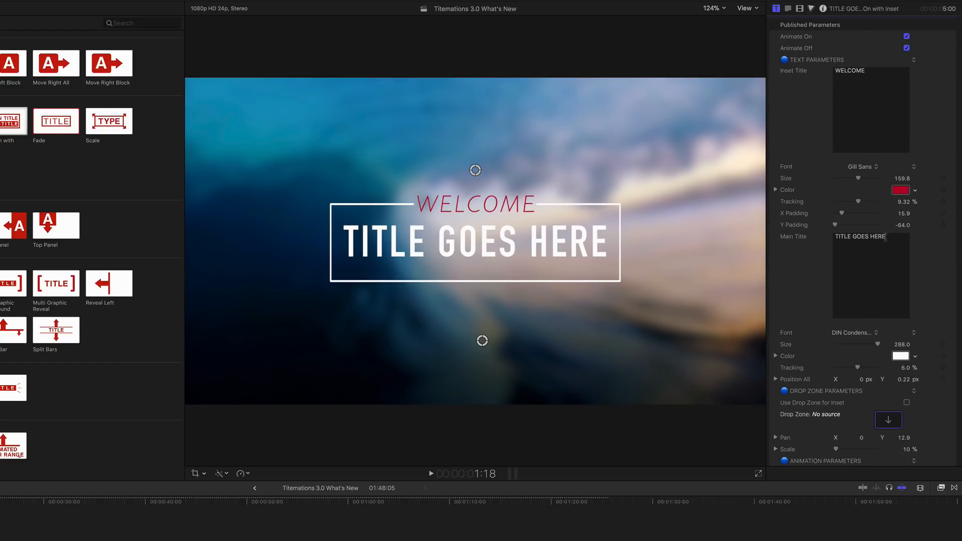
text(TO TODAY)
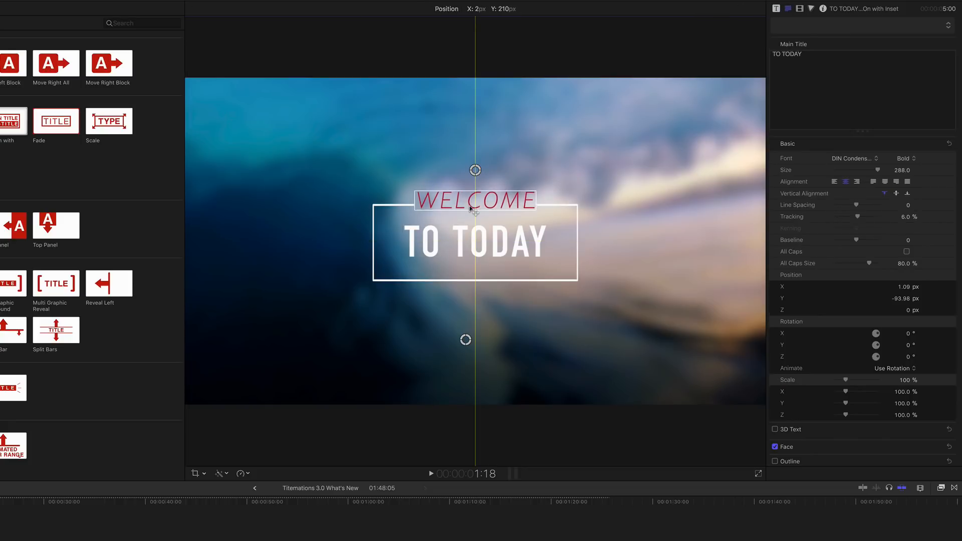
click(474, 200)
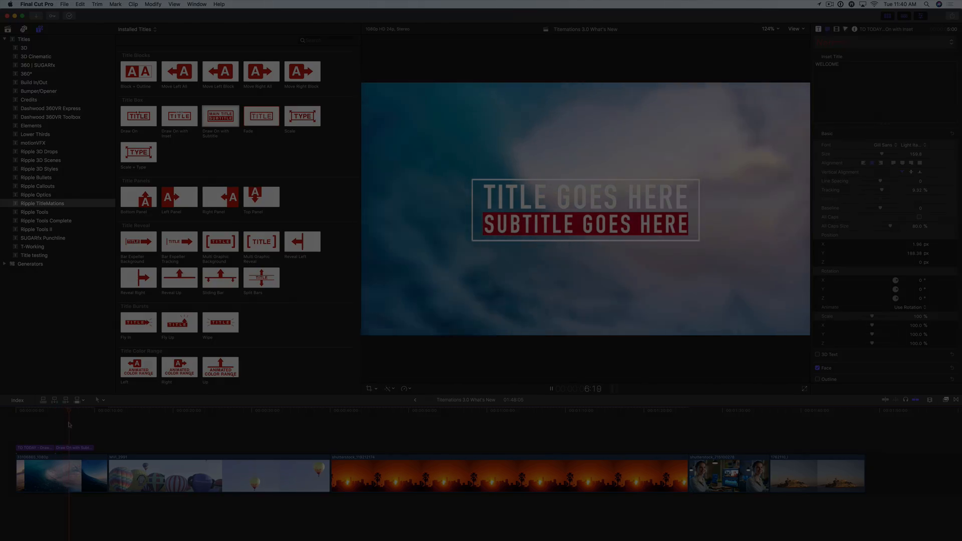
- Place Bottom, Left, Right and Top Panel titles in sequence over the balloon clip
click(108, 410)
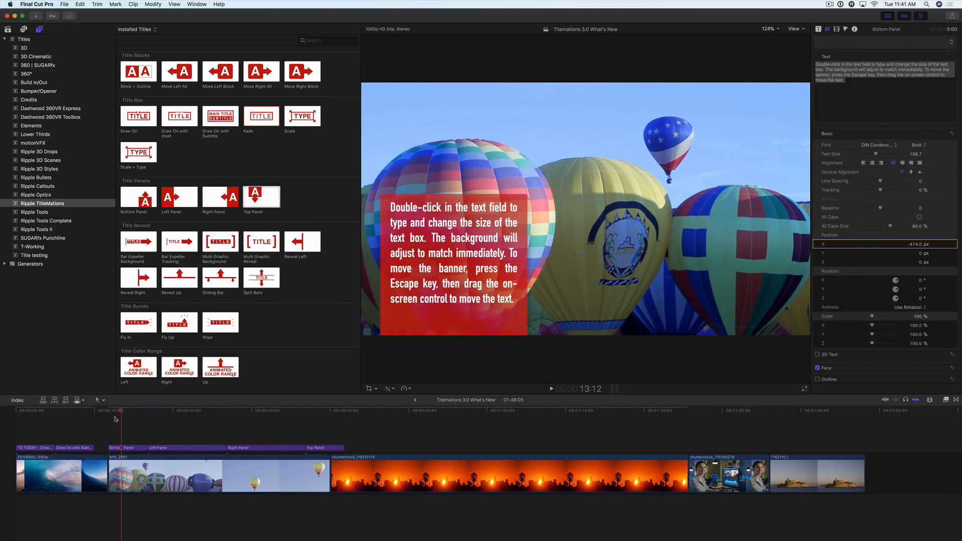
click(818, 29)
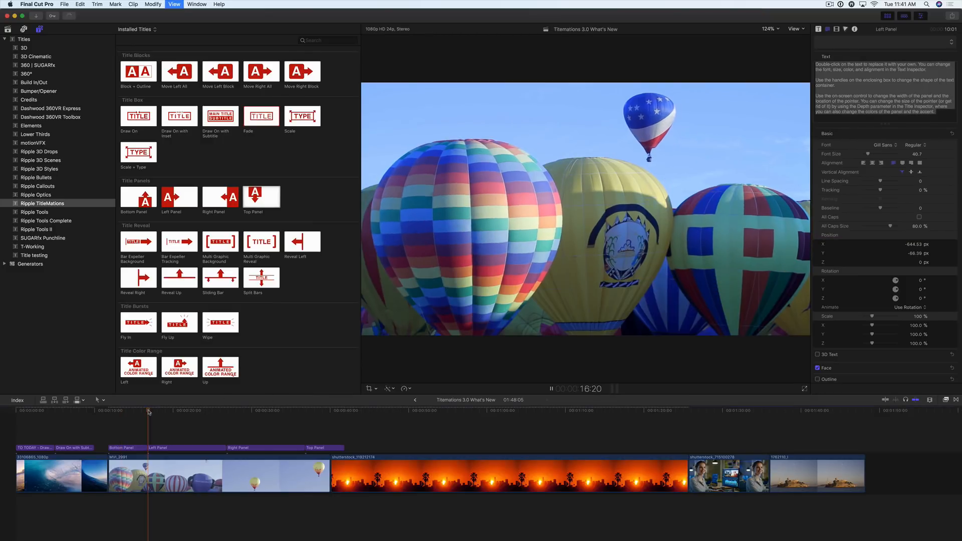
- Show the Left Panel title in the viewer and open its published parameters
click(161, 411)
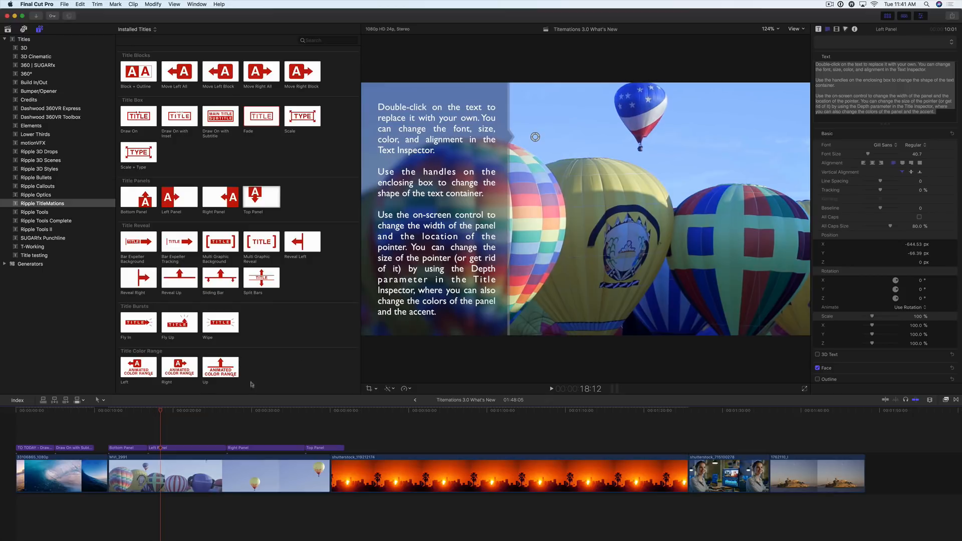
double_click(435, 209)
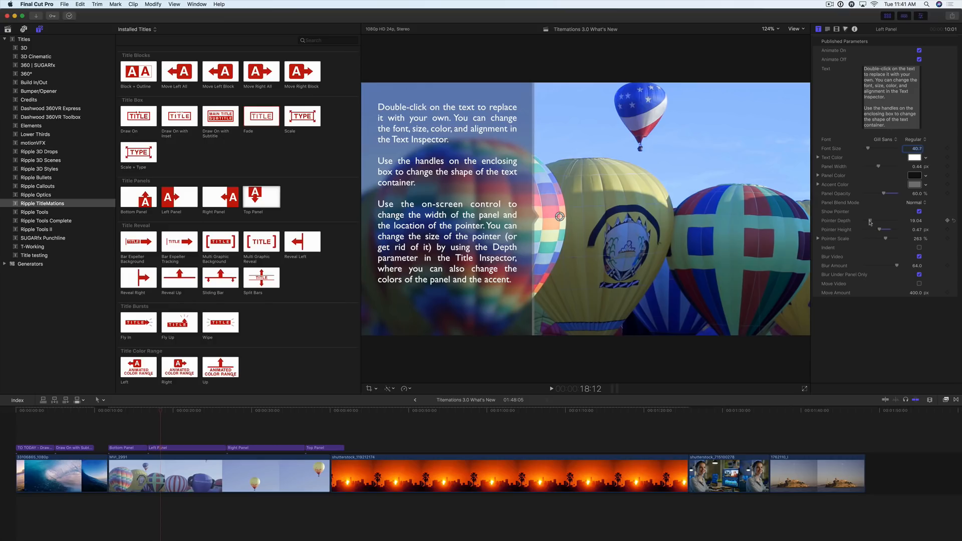
- Give the Left Panel a deeper pointer, 100% panel opacity and a blue colour
drag(871, 220, 886, 220)
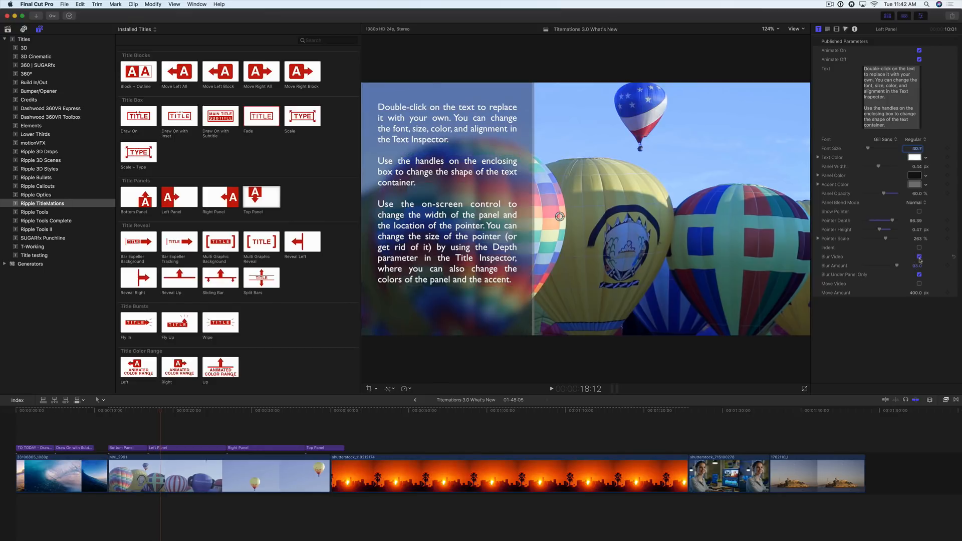
drag(880, 194, 888, 194)
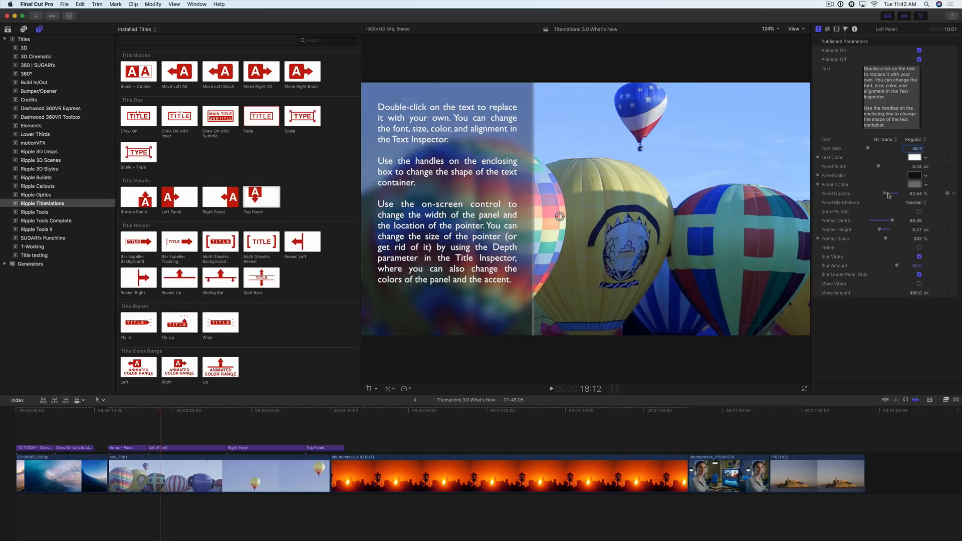
click(914, 175)
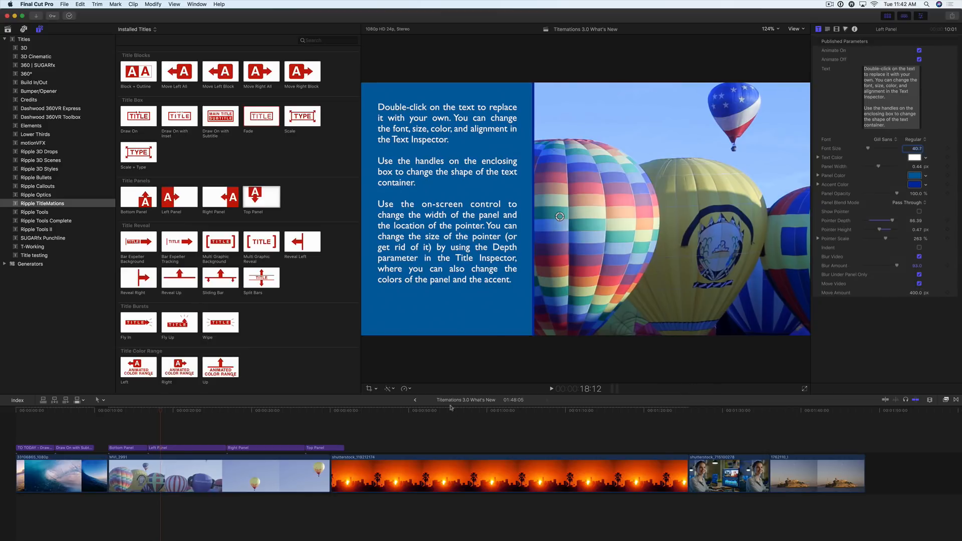
click(147, 411)
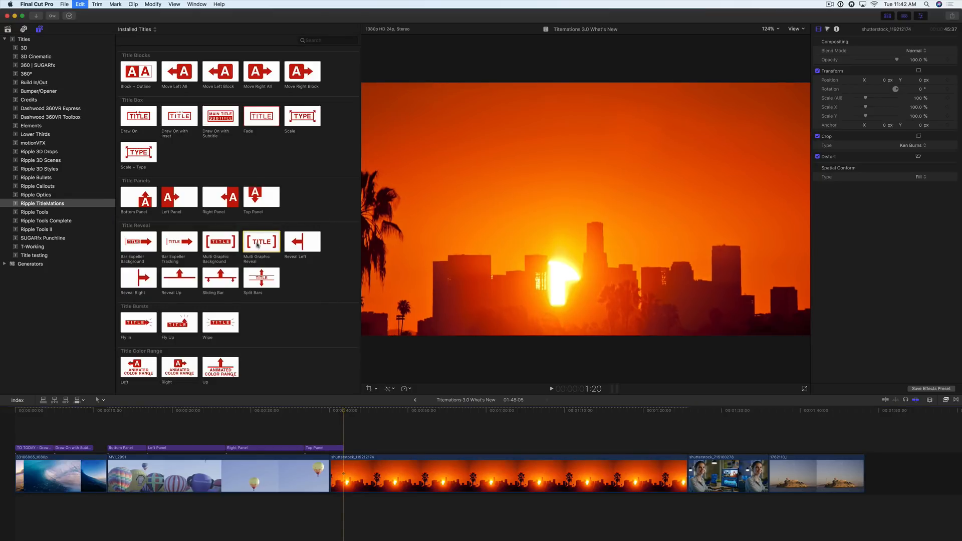
- Add a Multi Graphic Reveal title reading WELCOME over the sunset, with yellow lettering
click(261, 241)
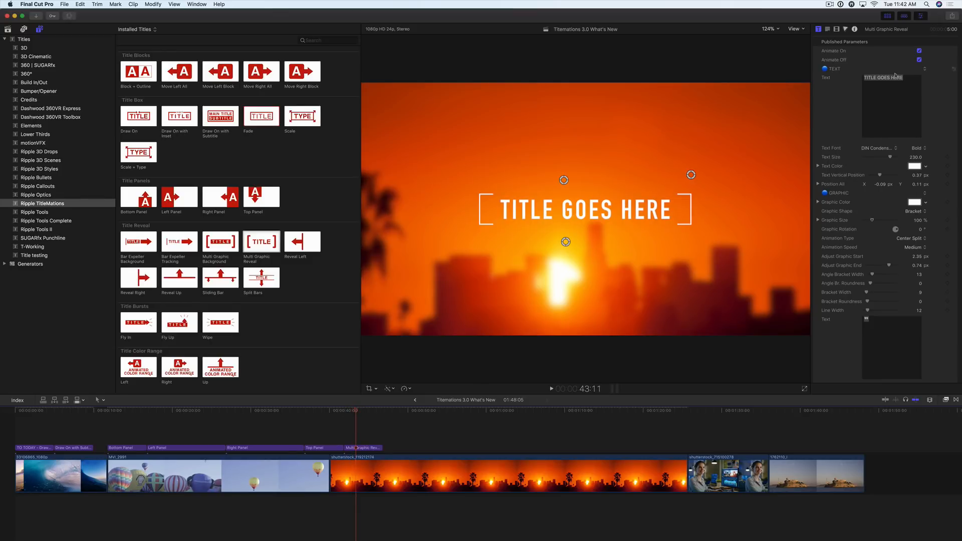
text(WELCOME)
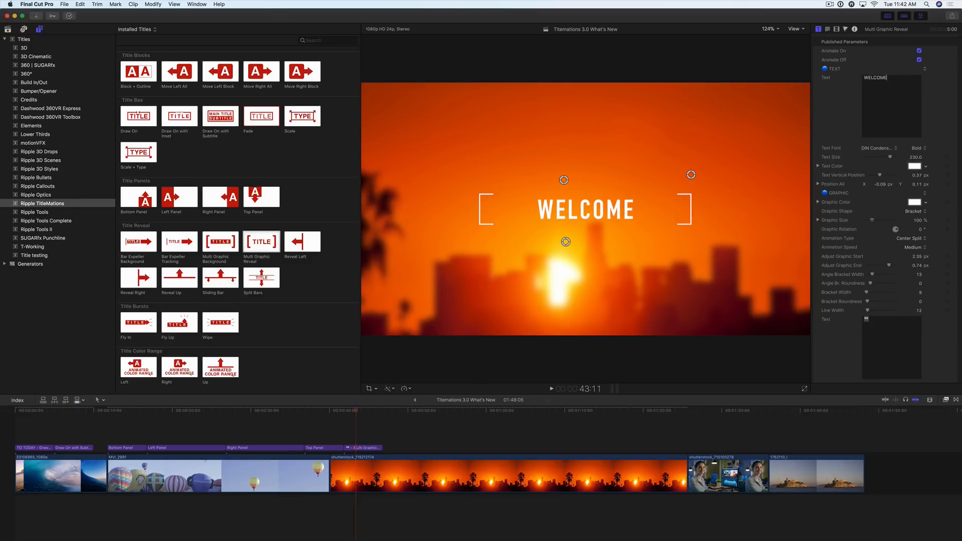
click(877, 148)
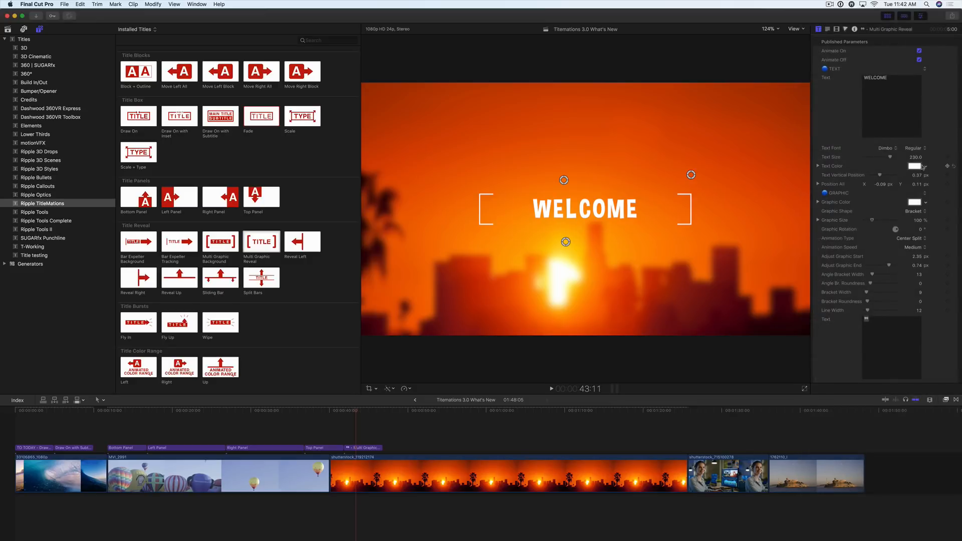
click(914, 165)
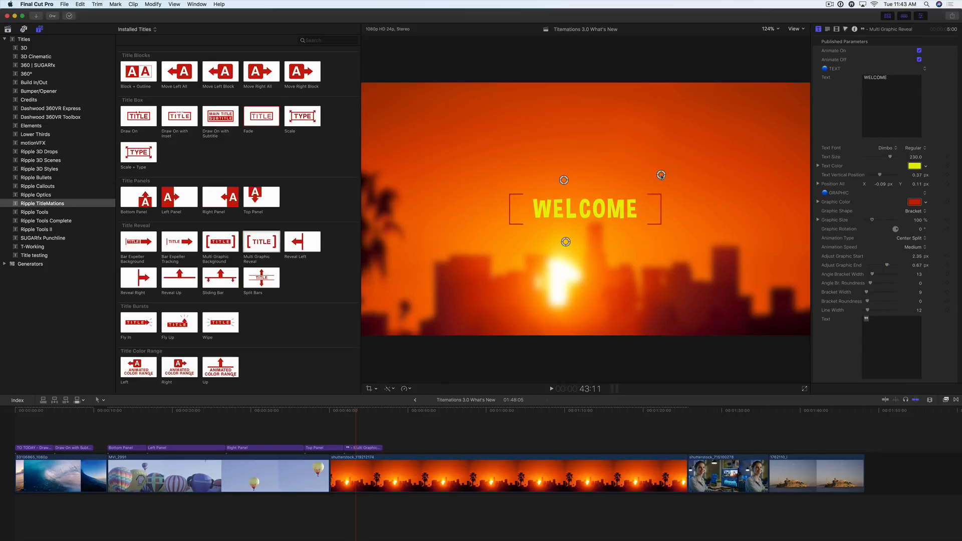
click(914, 210)
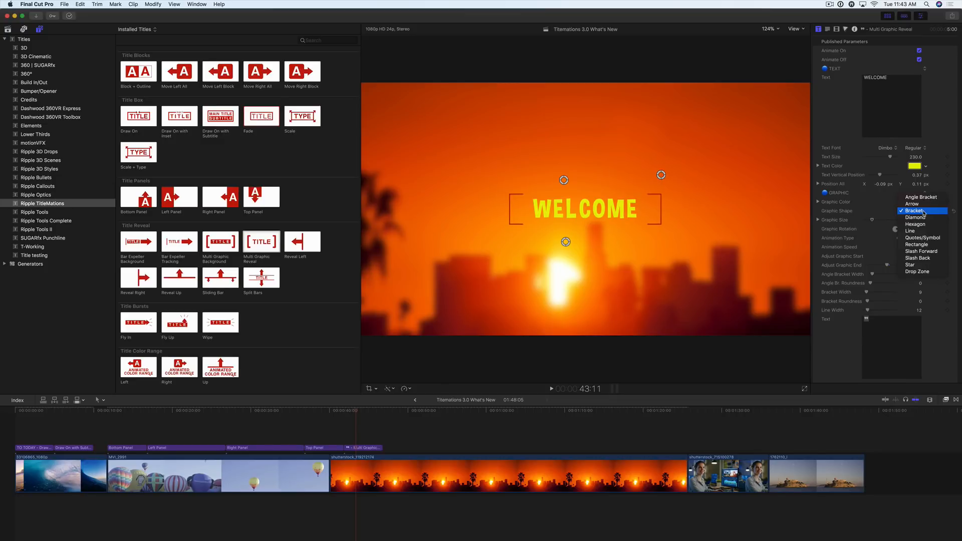
mouse_move(915, 217)
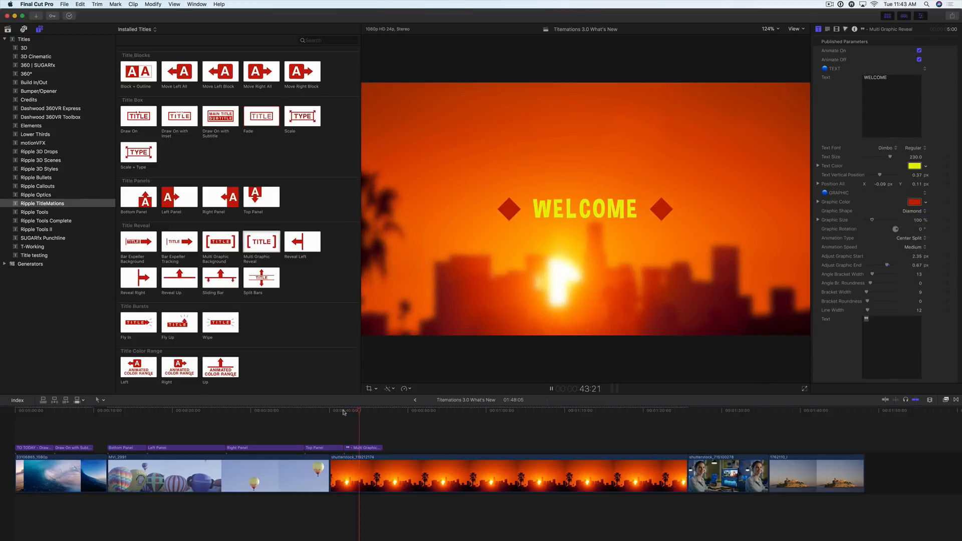
- Connect the Title Reveal titles from Bar Expeller Background to Split Bars and skim them
click(385, 411)
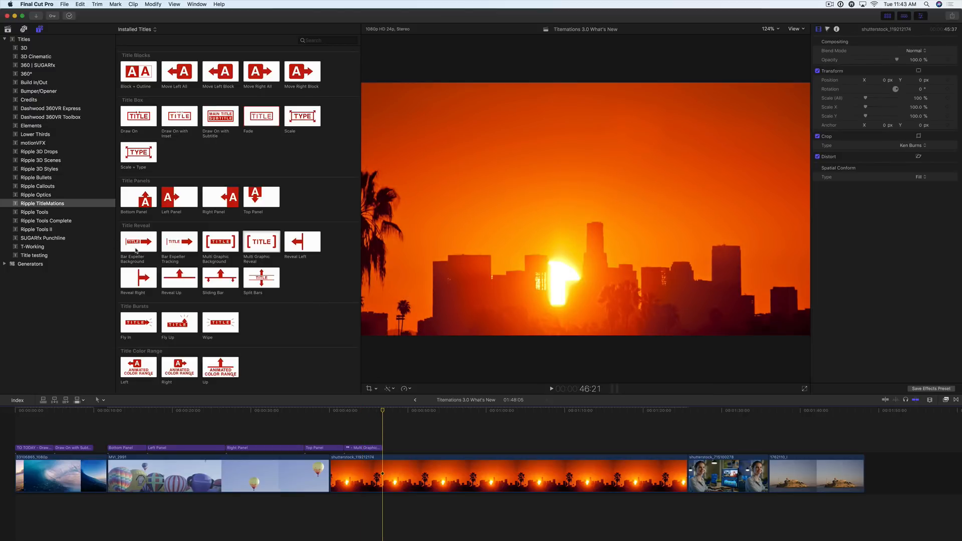
click(220, 241)
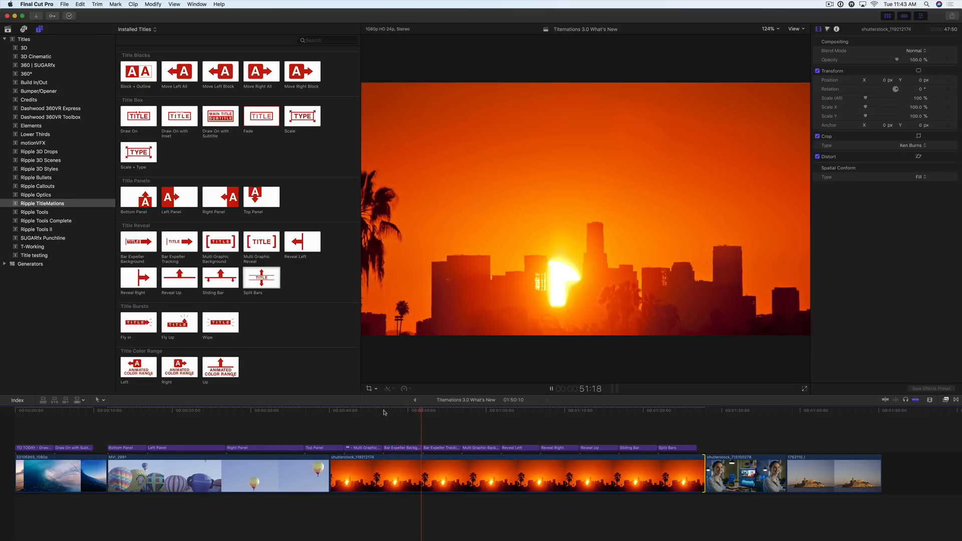
click(439, 417)
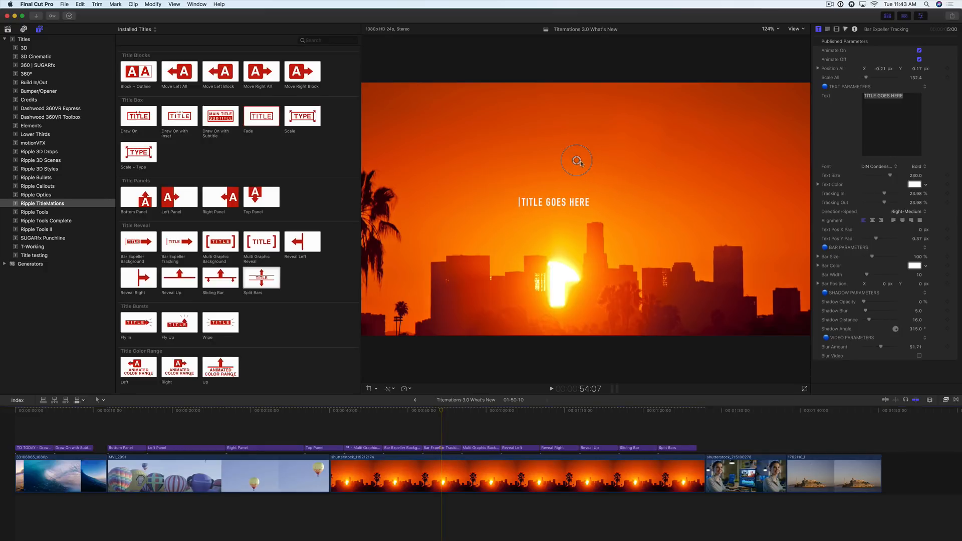
drag(576, 160, 451, 96)
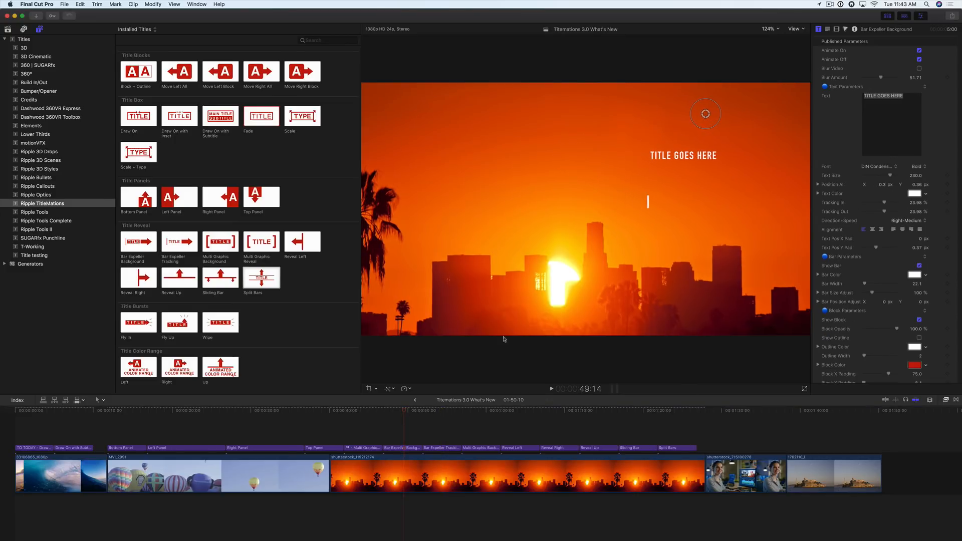
click(383, 410)
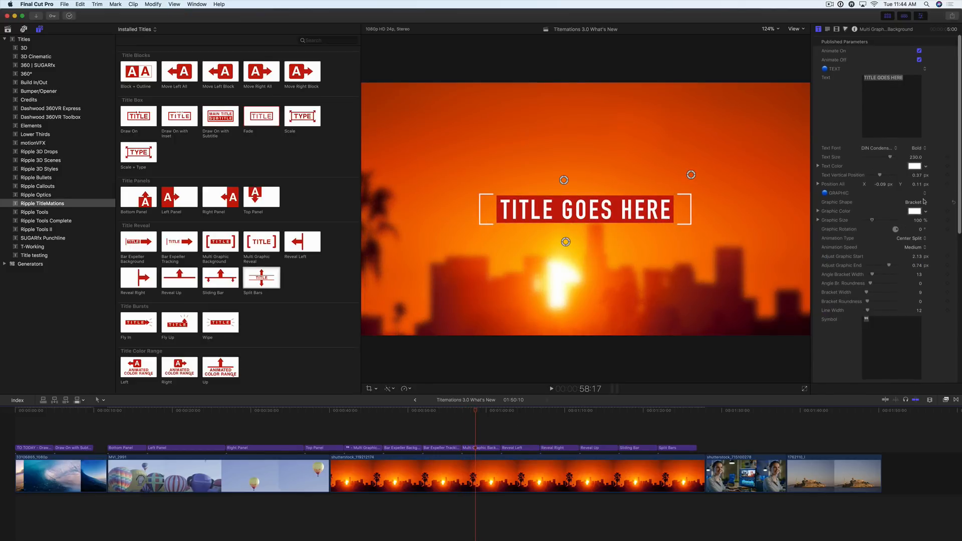
- Change an option and drag a slider in the Title inspector
click(914, 202)
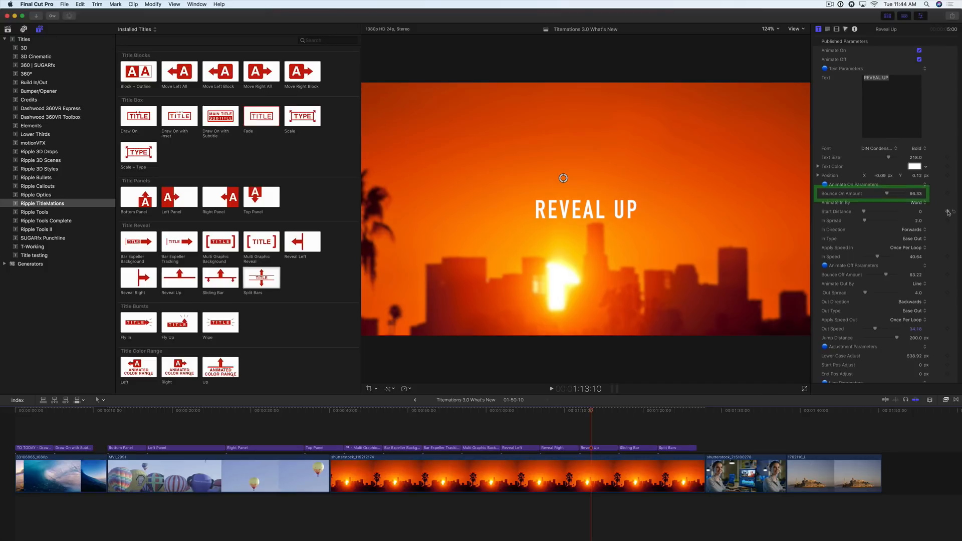
drag(884, 194, 893, 193)
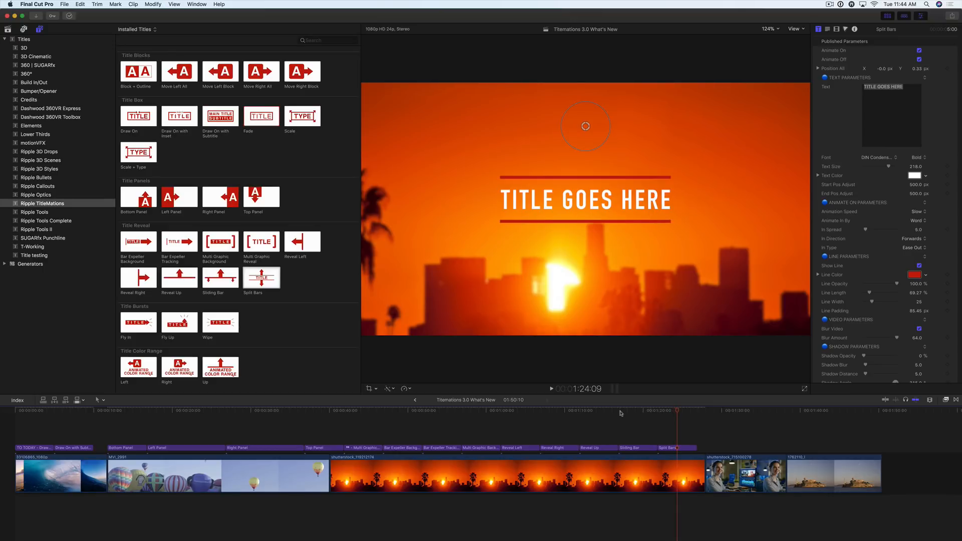
mouse_move(916, 185)
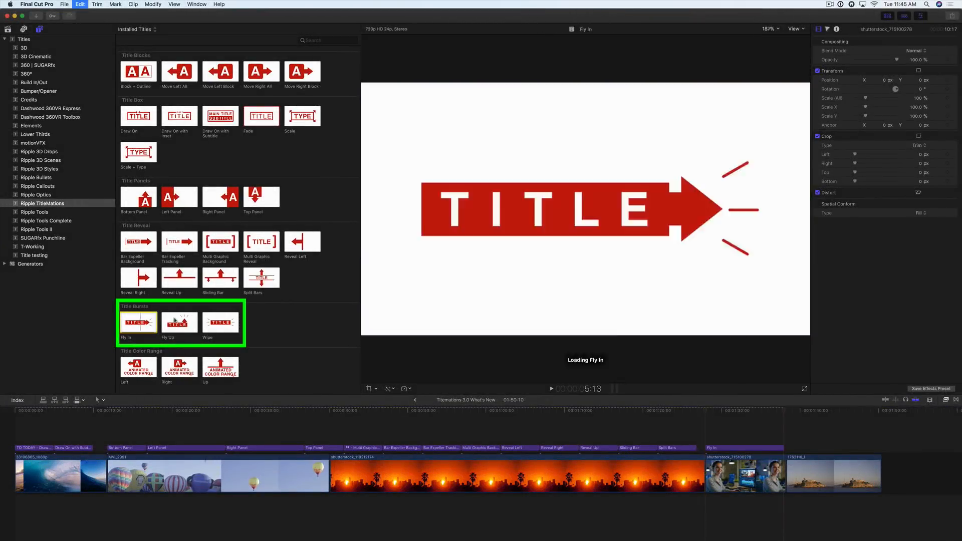
- Connect Fly Up and Wipe over the office clip and select the Fly In title
click(221, 322)
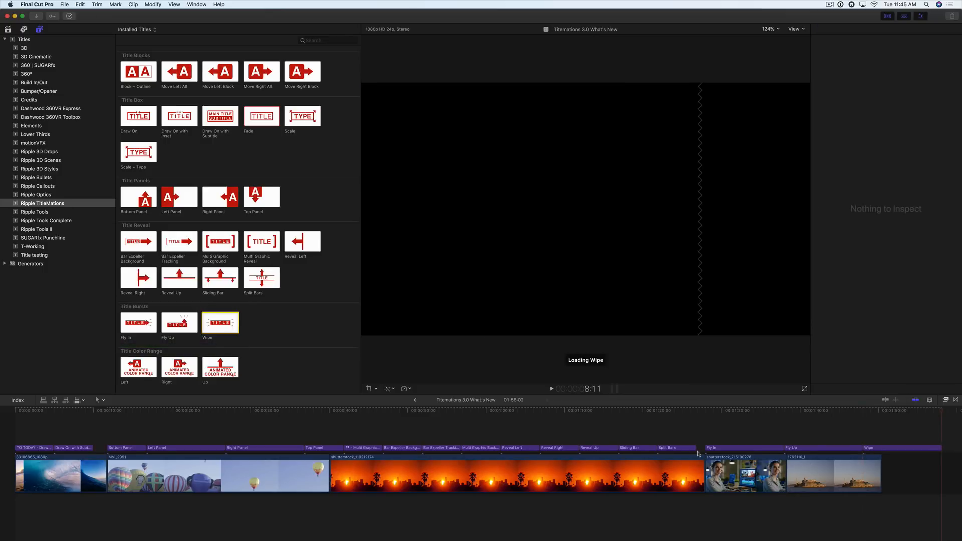
scroll(right, 3)
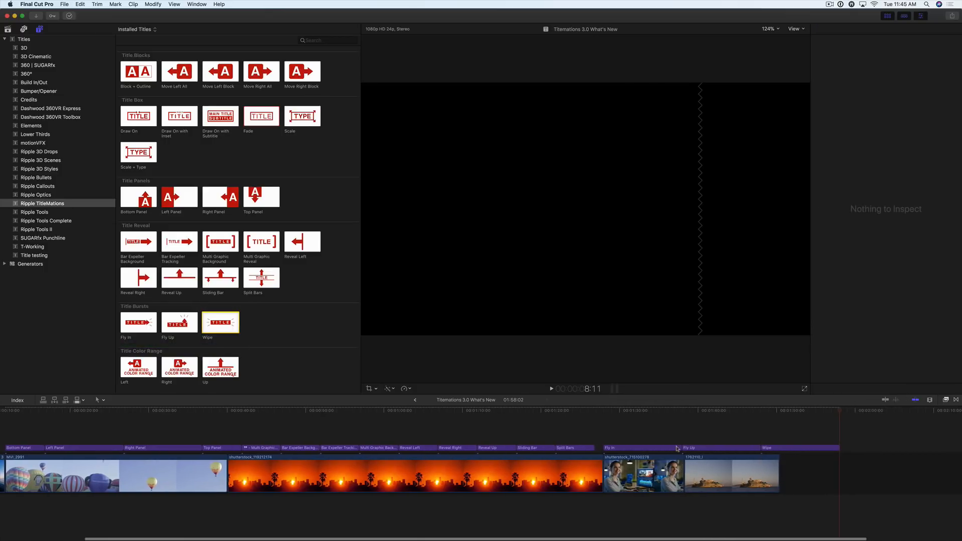
click(768, 448)
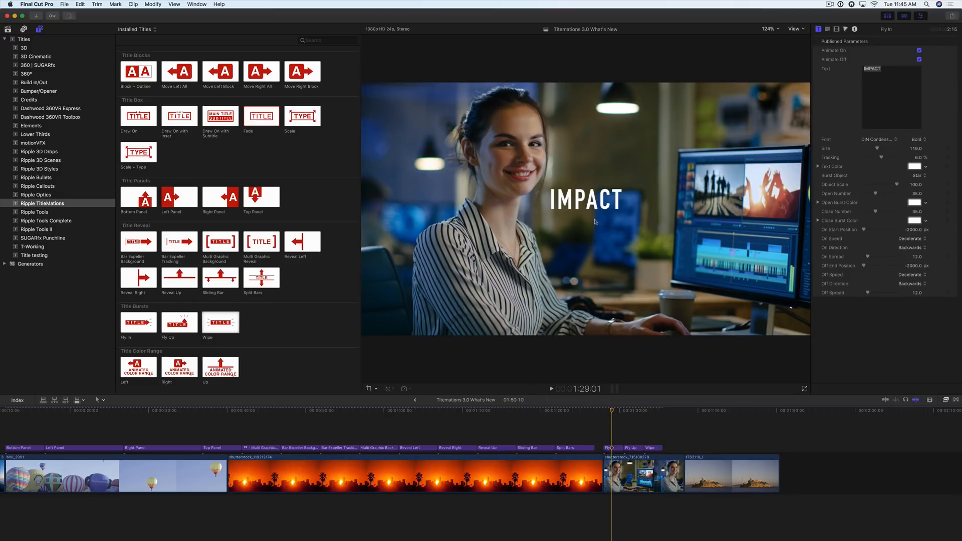
- Retype Fly In to 'HELLO', set Burst Object to Circle and raise Open Number
text(HELLO)
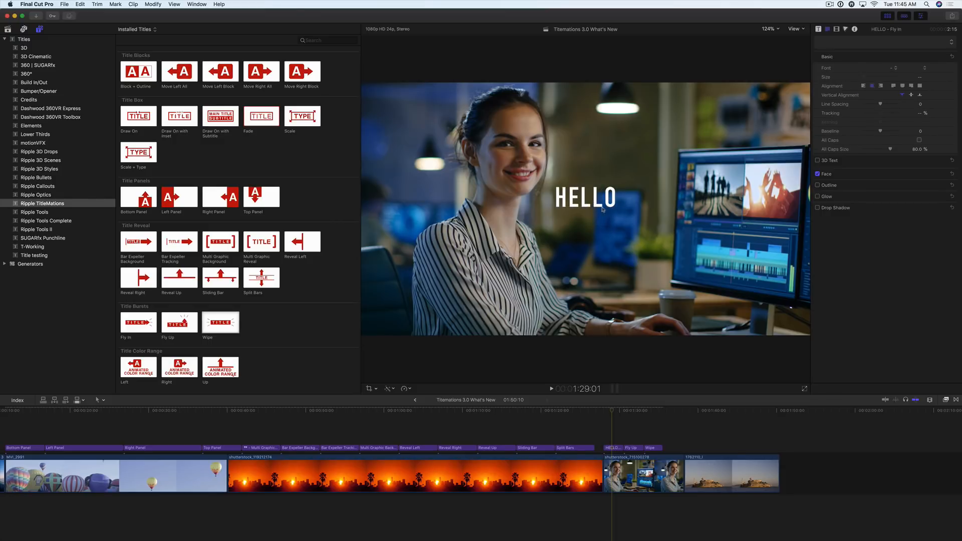
click(583, 197)
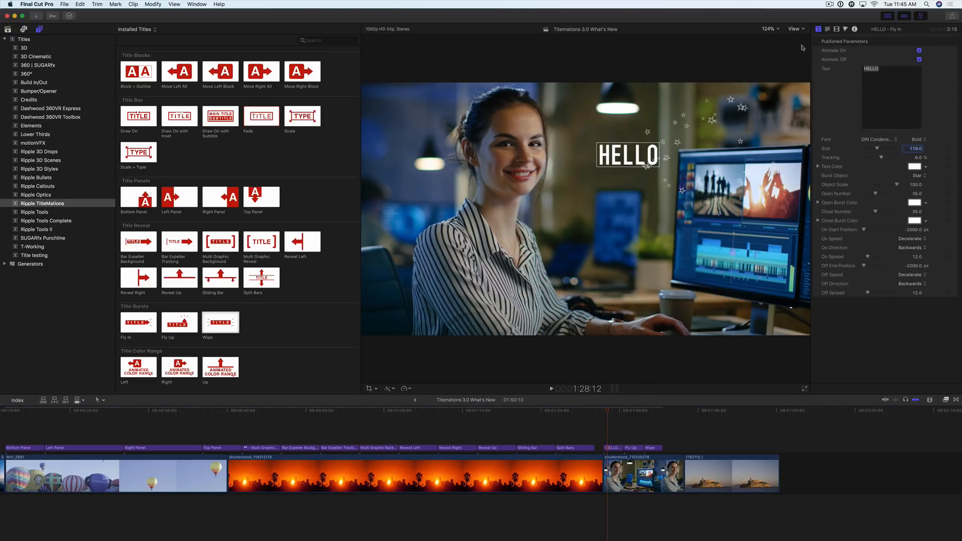
click(919, 175)
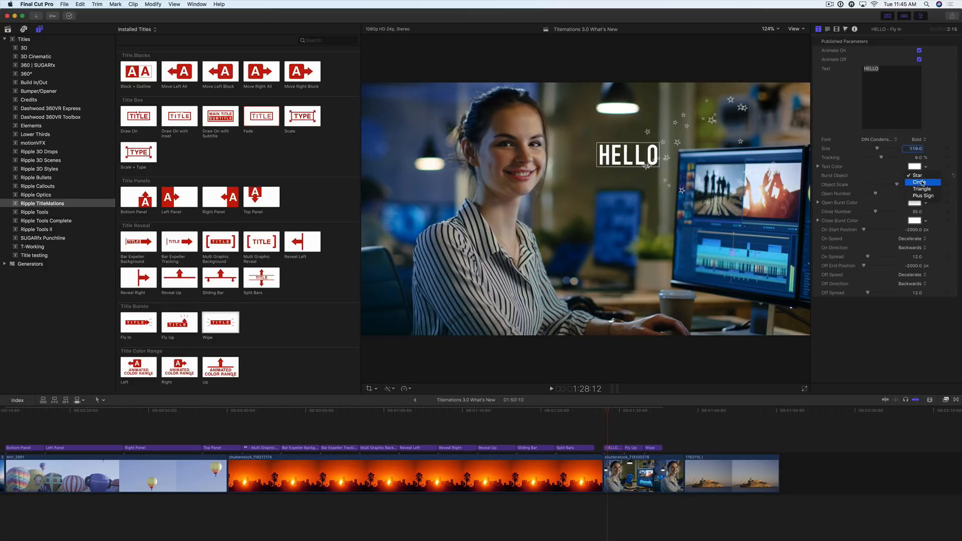
click(919, 183)
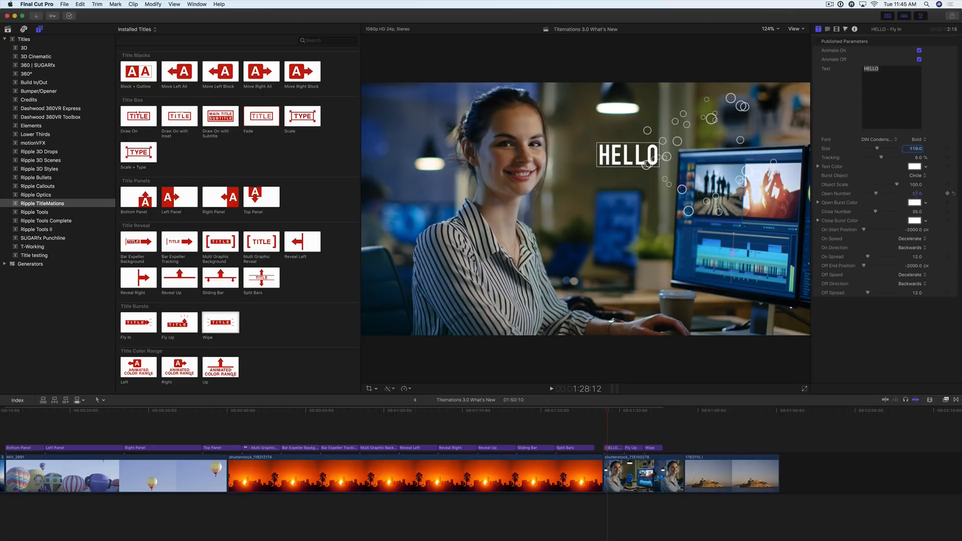
click(913, 202)
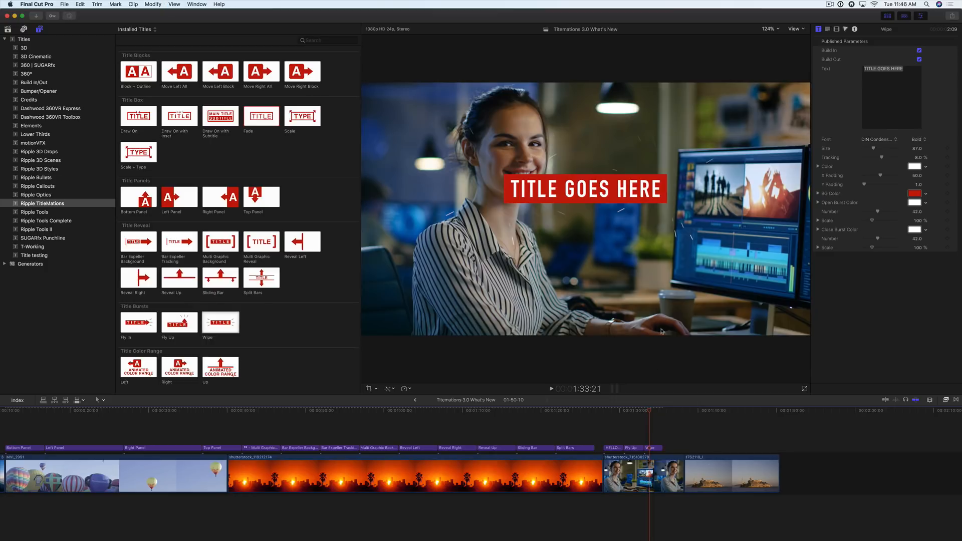
- Drag the Wipe title lower over the monitor and start retyping its text as 'HELL'
drag(584, 189, 634, 259)
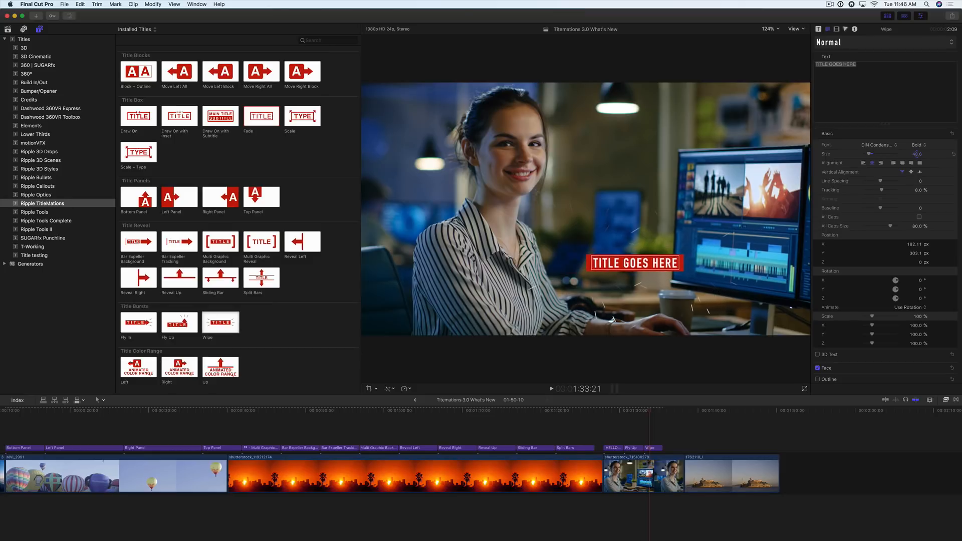
text(HELL)
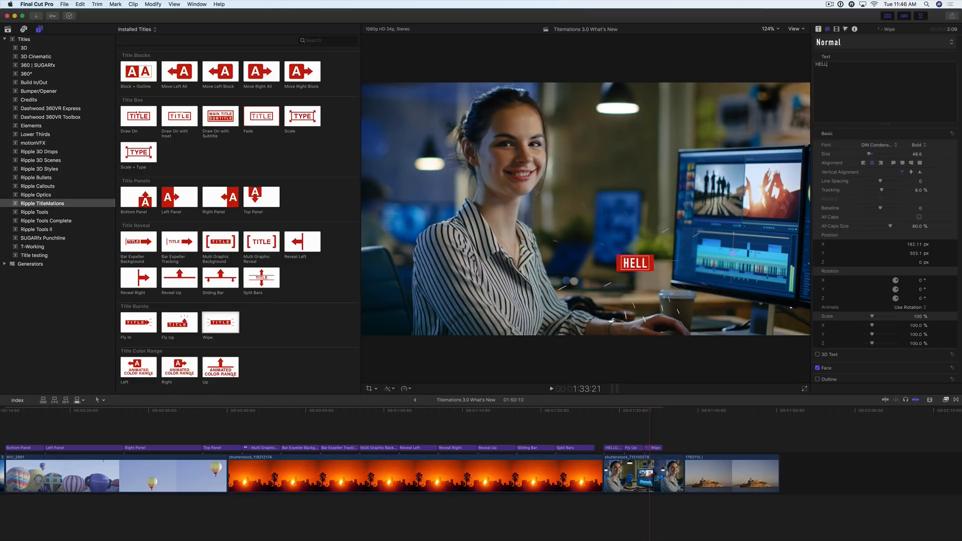